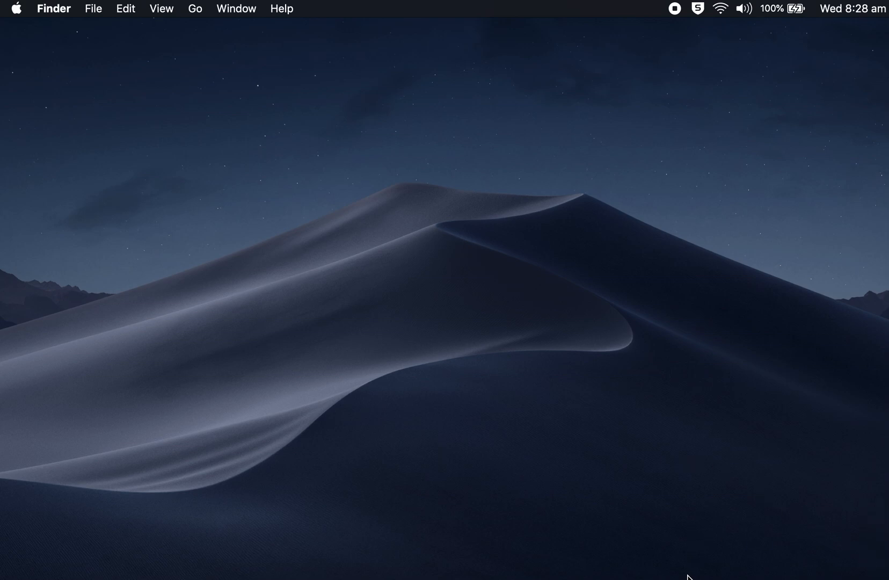
- Launch Xcode and start a new playground from the Blank iOS template
click(688, 574)
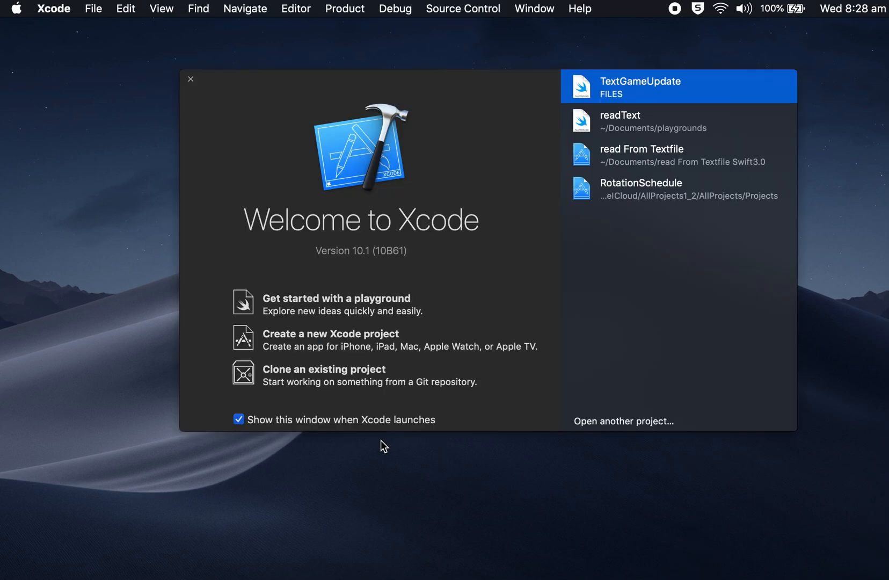
mouse_move(350, 312)
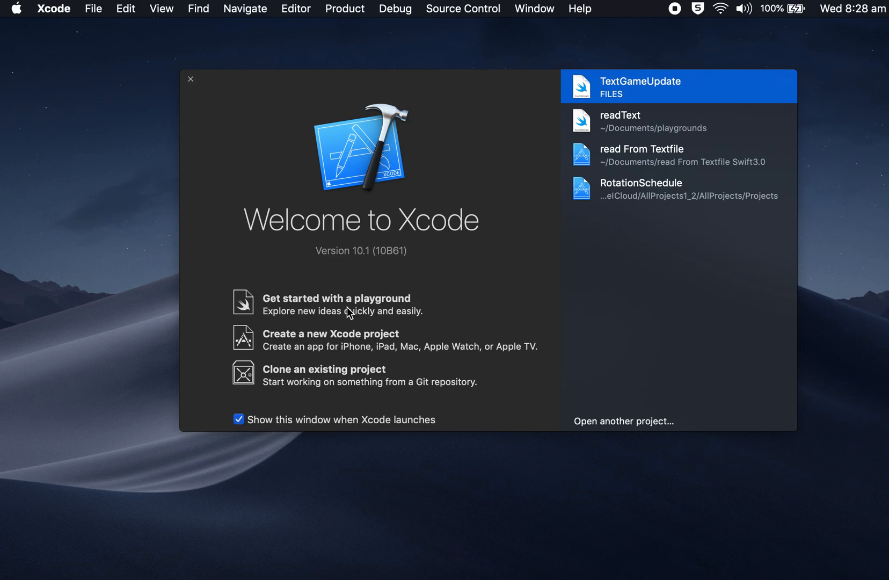
mouse_move(297, 308)
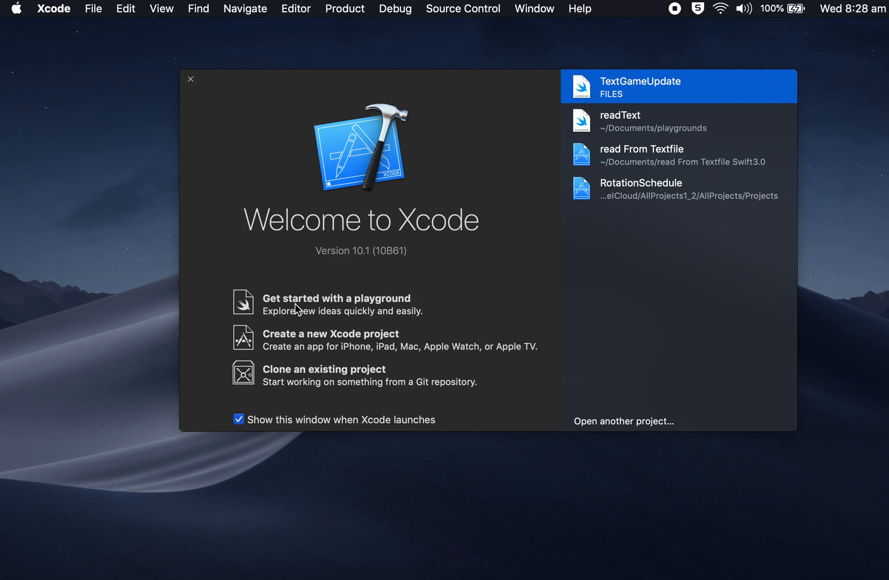
click(333, 298)
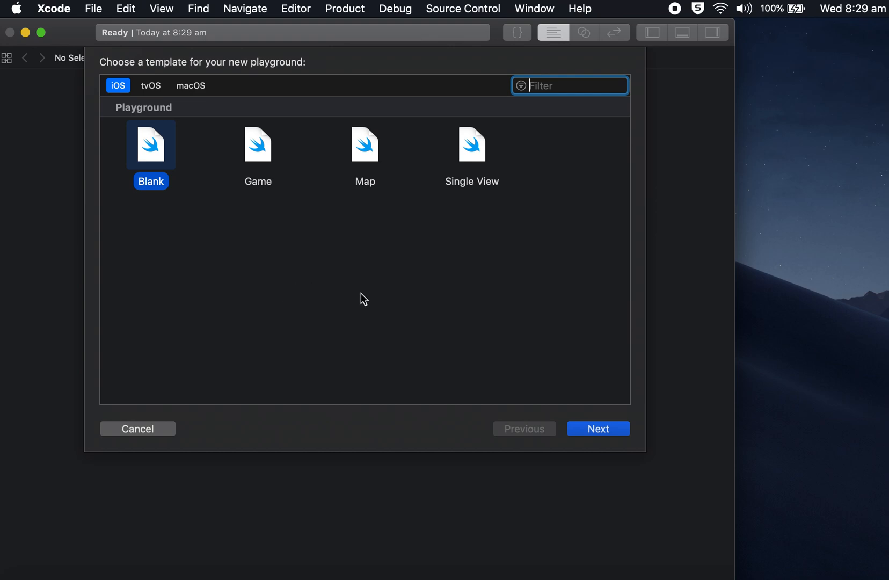
click(137, 427)
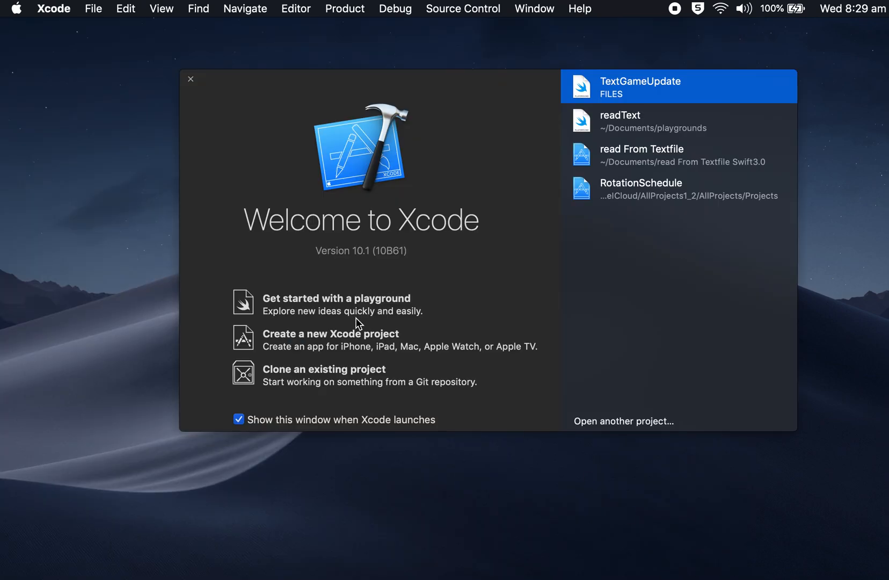
click(190, 79)
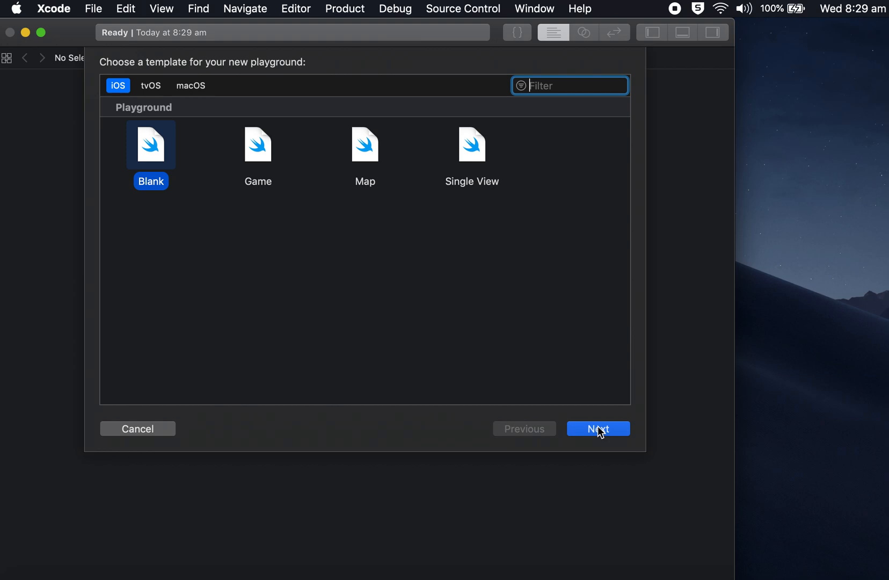
click(597, 428)
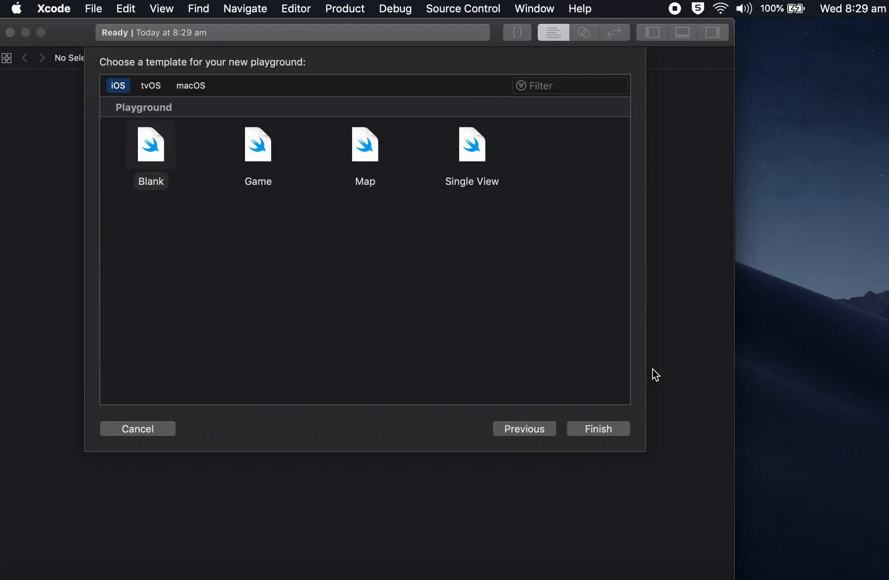
- Create MyPlayground, run it through line 3, and widen the results sidebar
click(597, 428)
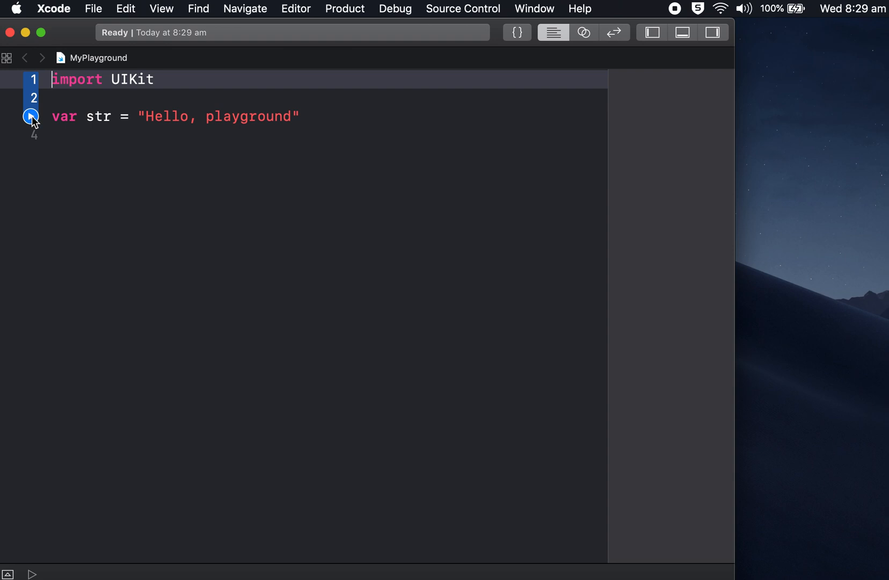
click(31, 116)
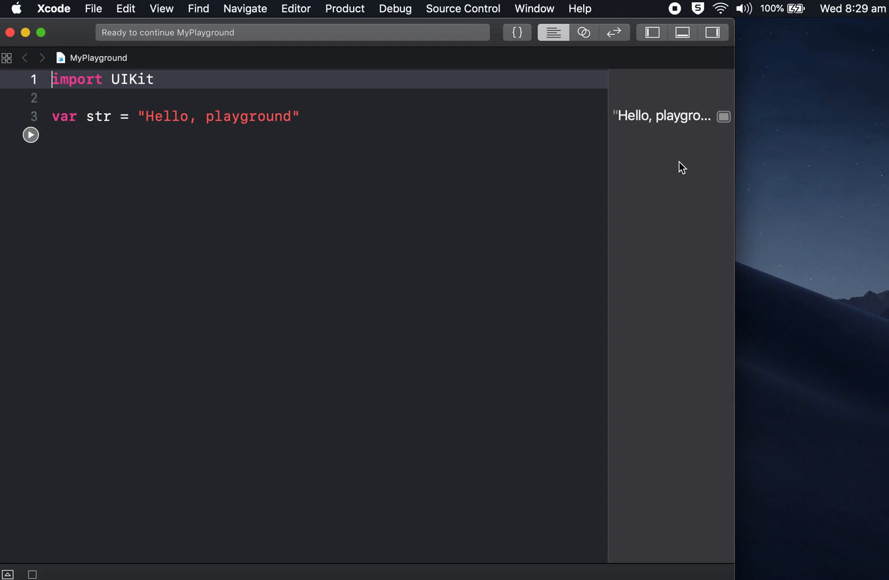
drag(608, 135, 559, 134)
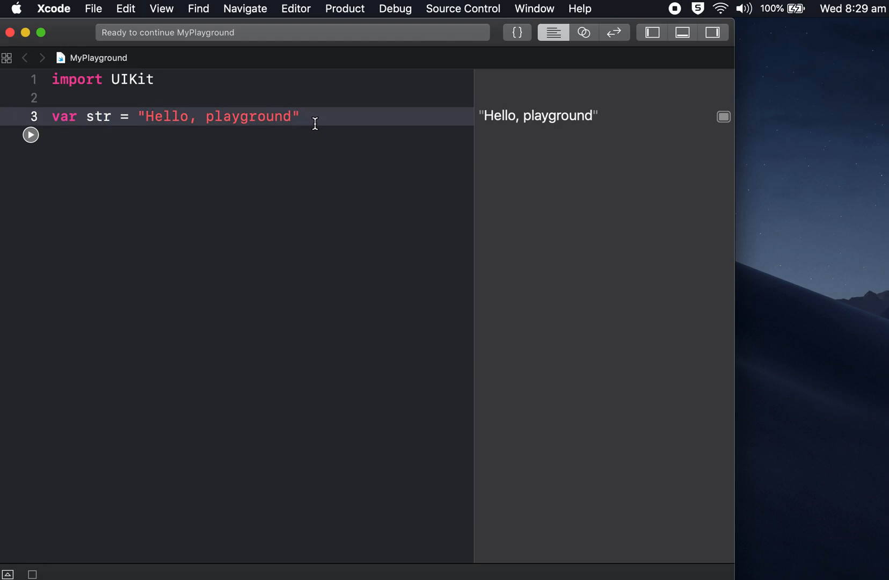
- Add the line str = "Hello everyone" and run through it to show the value
text(str =  ")
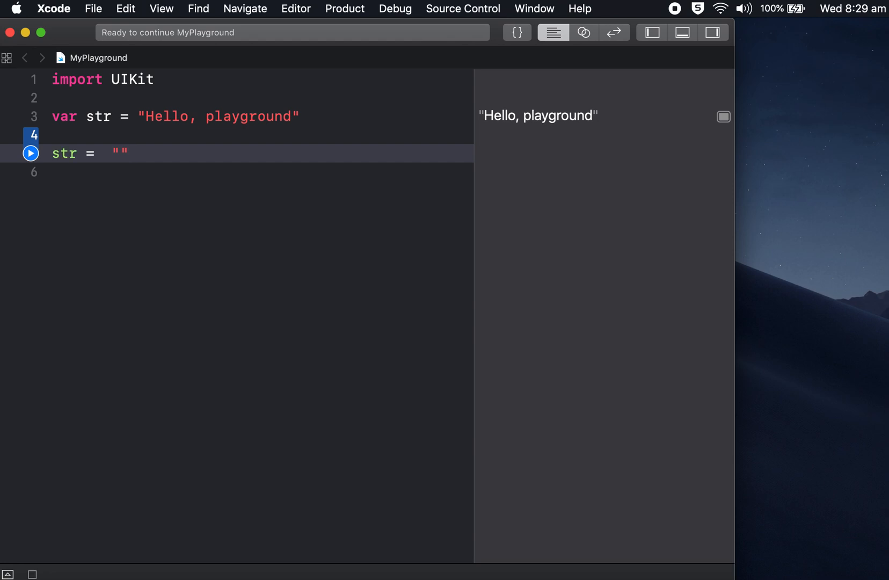
text(Hello e)
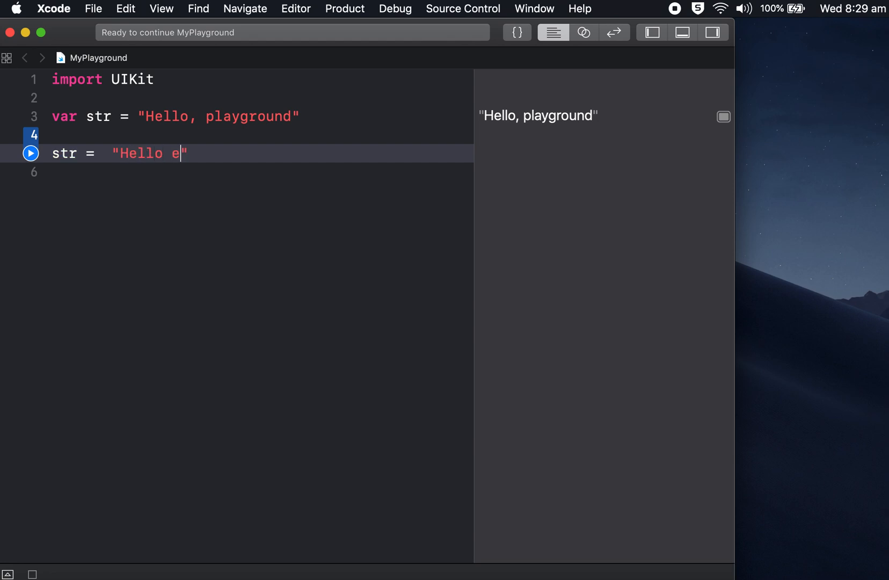
text(veryone)
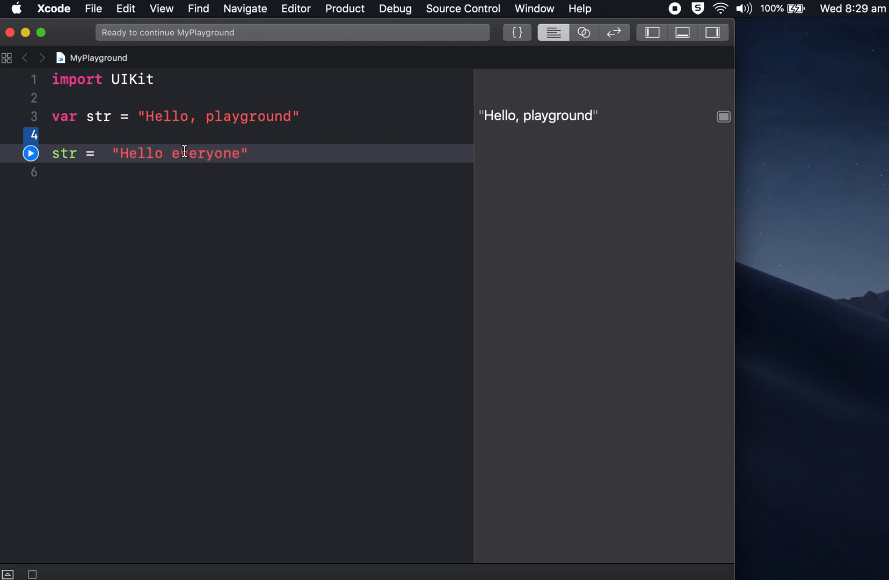
click(31, 153)
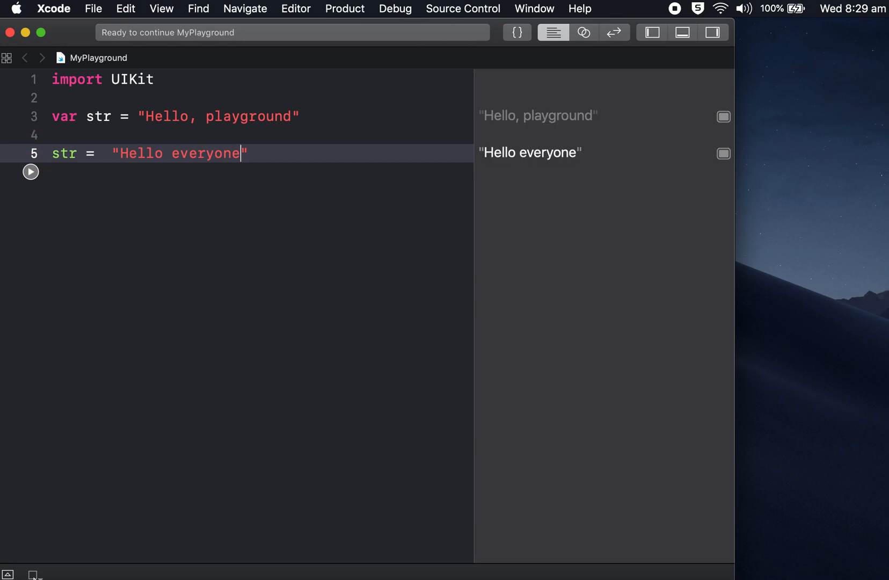
- Switch the playground run mode to Automatically Run
click(34, 572)
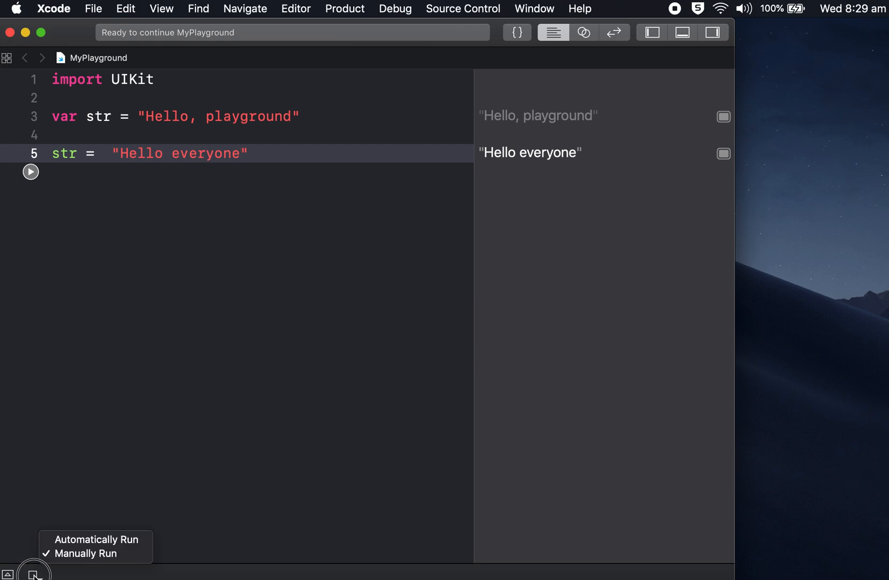
mouse_move(73, 539)
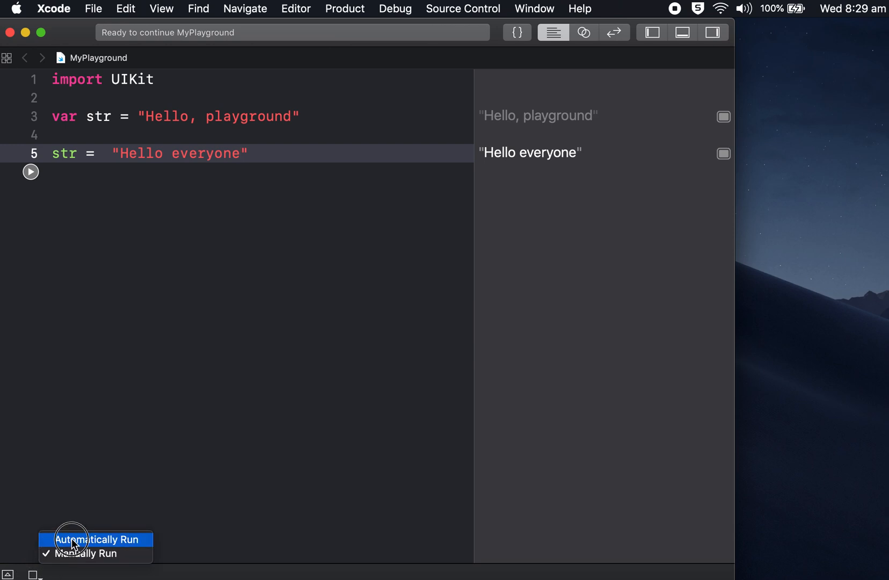
click(90, 539)
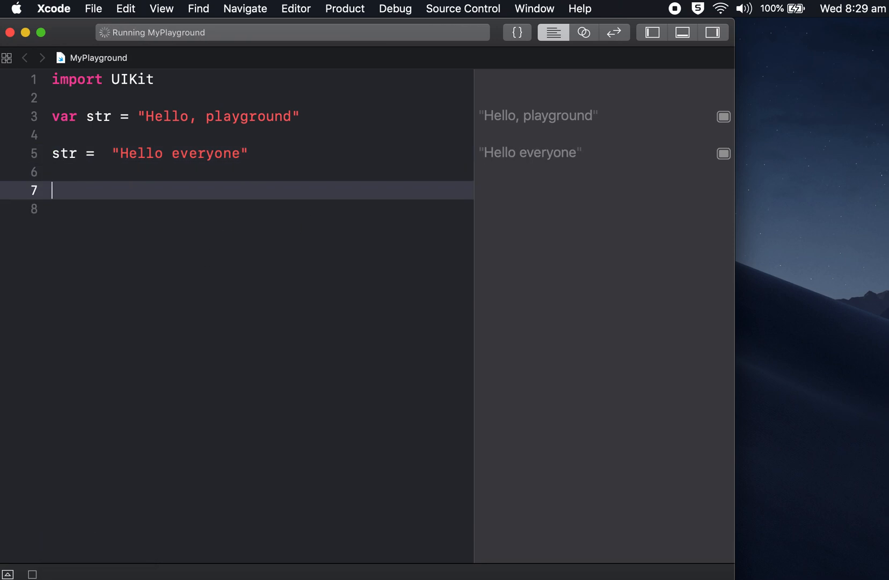
- Declare var age = 40 on line 7
text(var =)
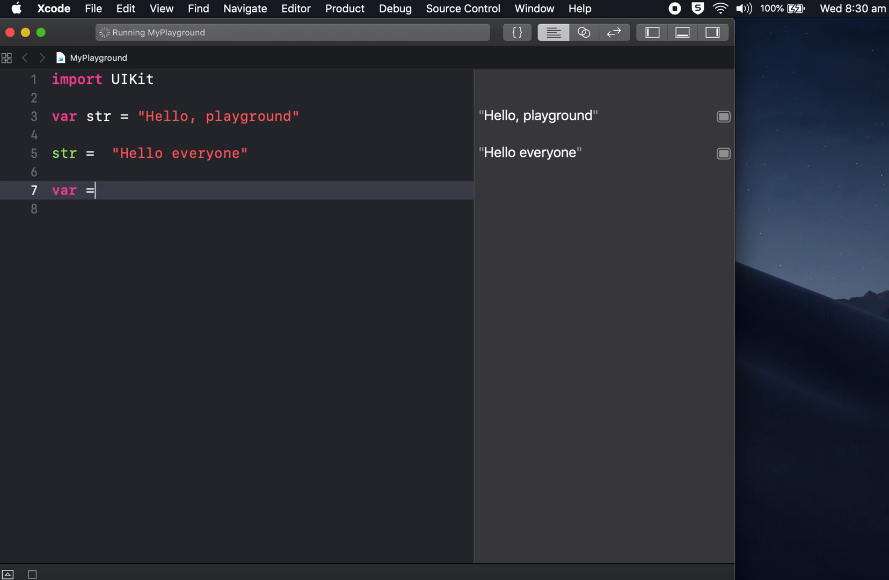
text(age)
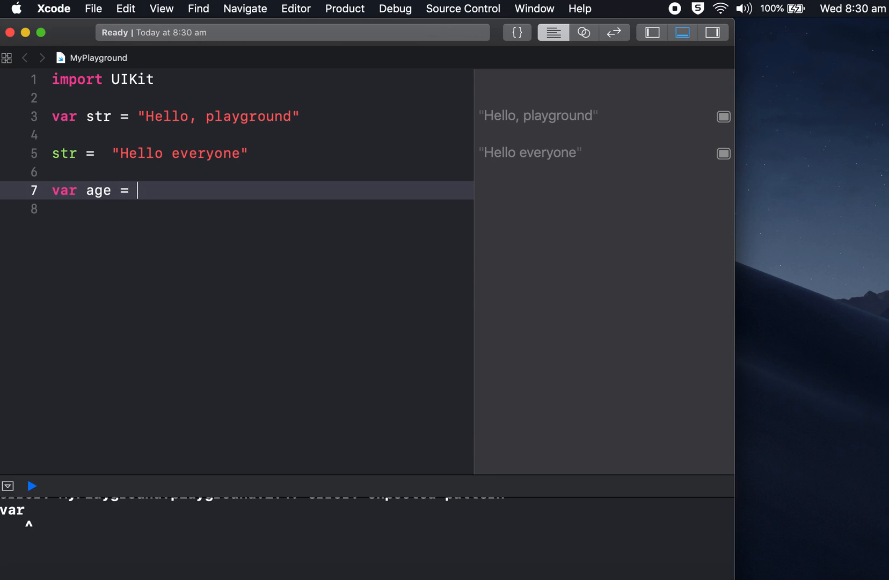
text(4)
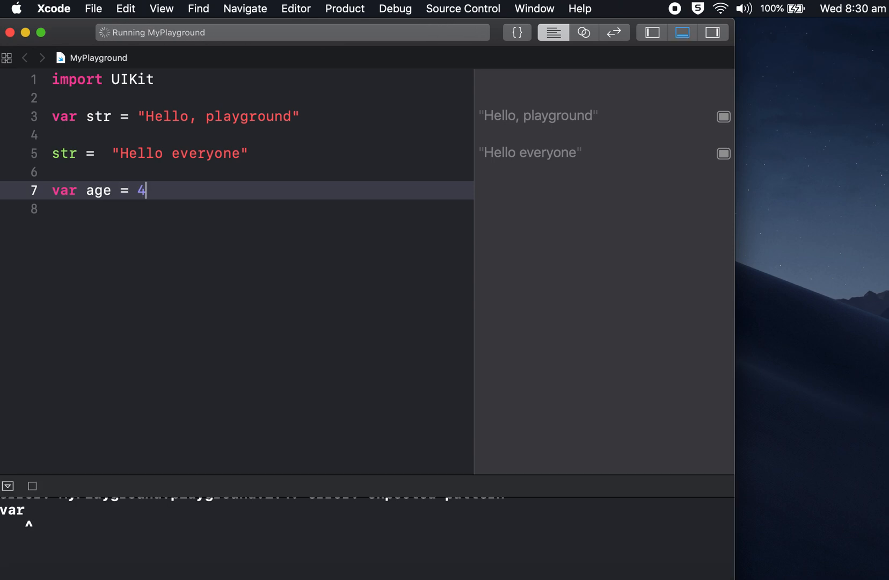
text(0)
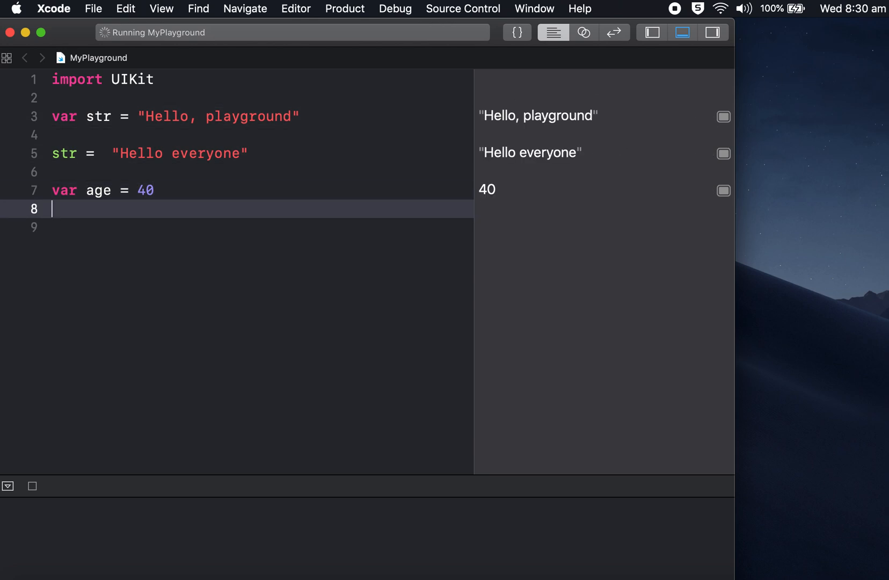
- Reassign age = 41 on line 9
text(a)
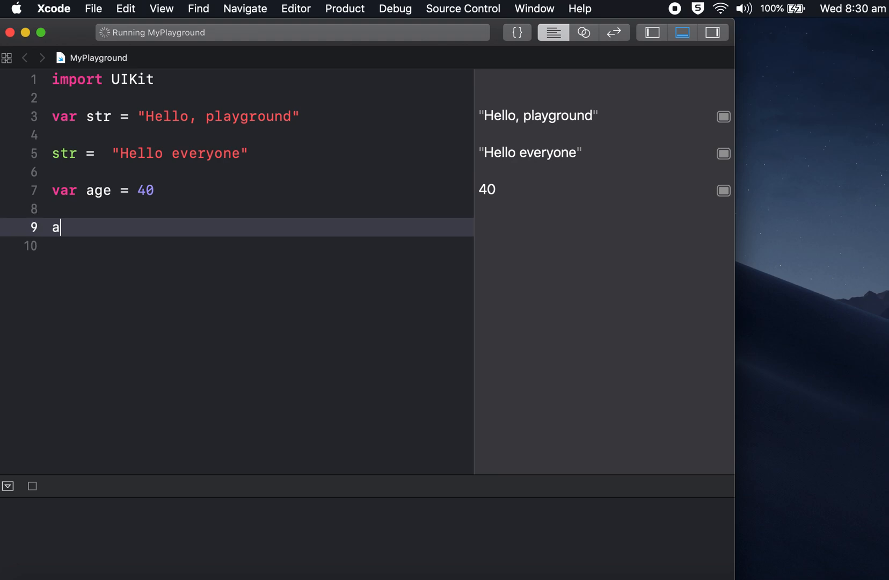
text(ge =)
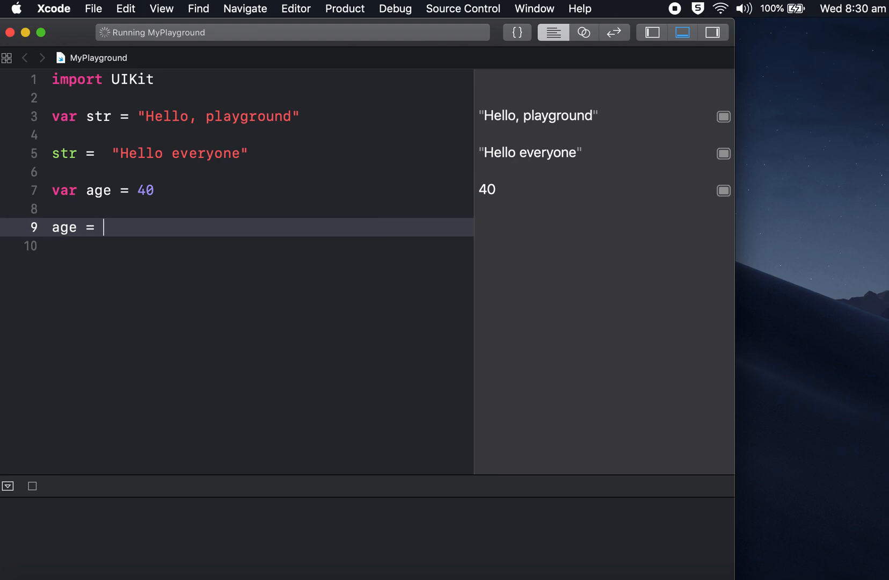
text(41)
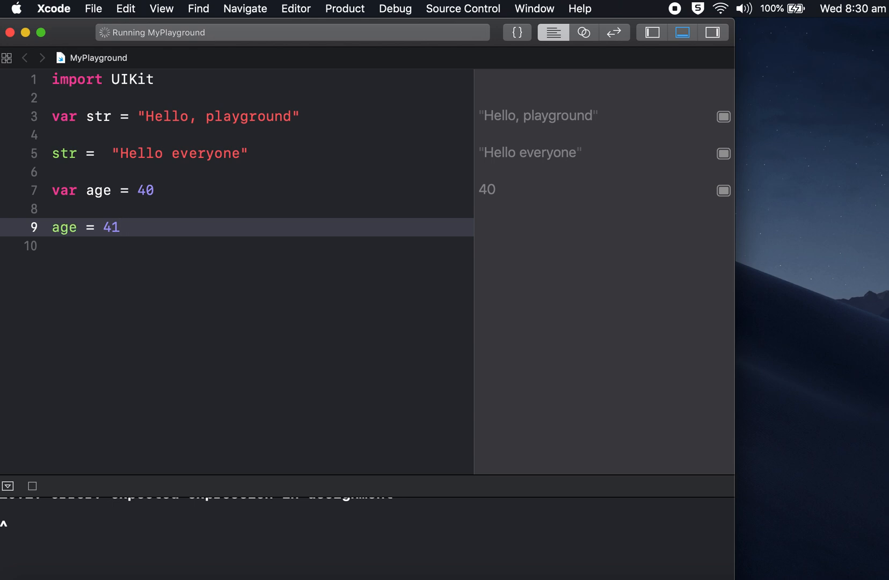
mouse_move(116, 507)
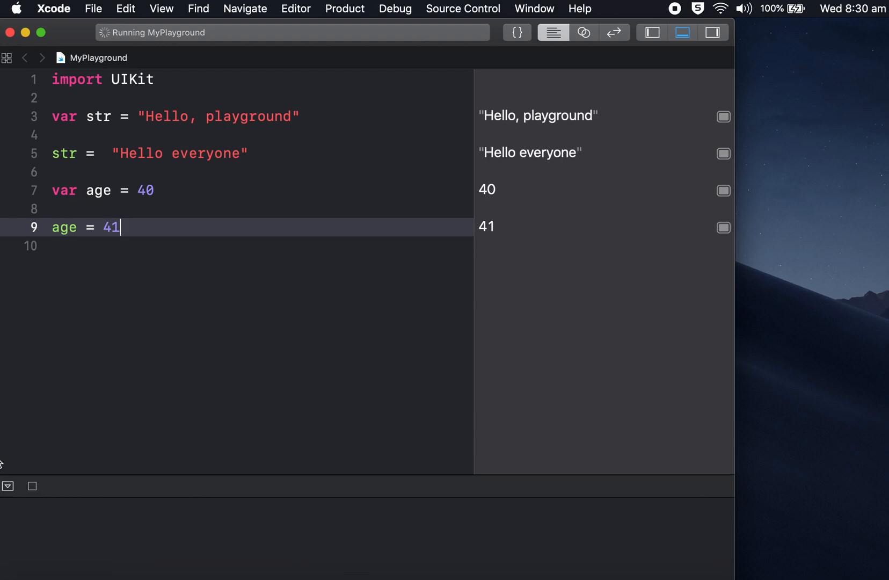
mouse_move(219, 419)
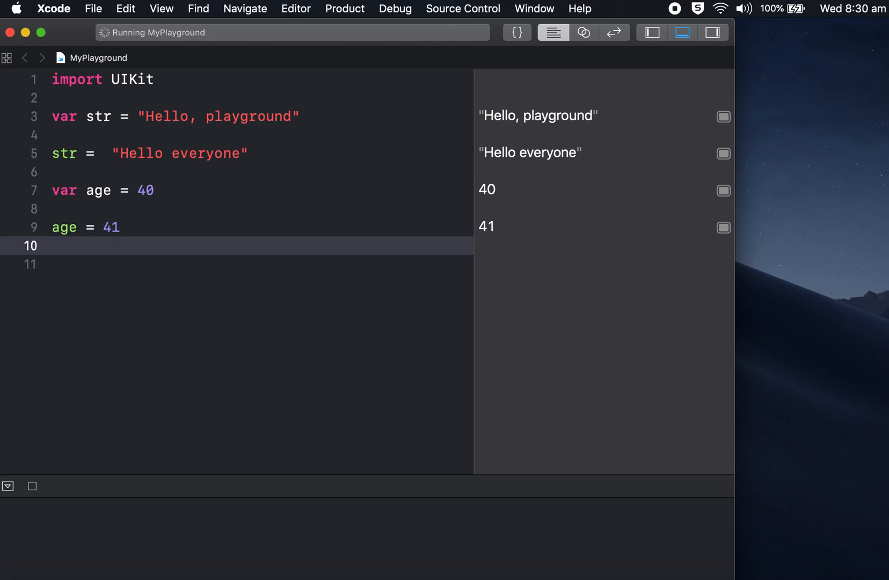
- Declare var ageStr = "41" on line 11 and view its result
text(var)
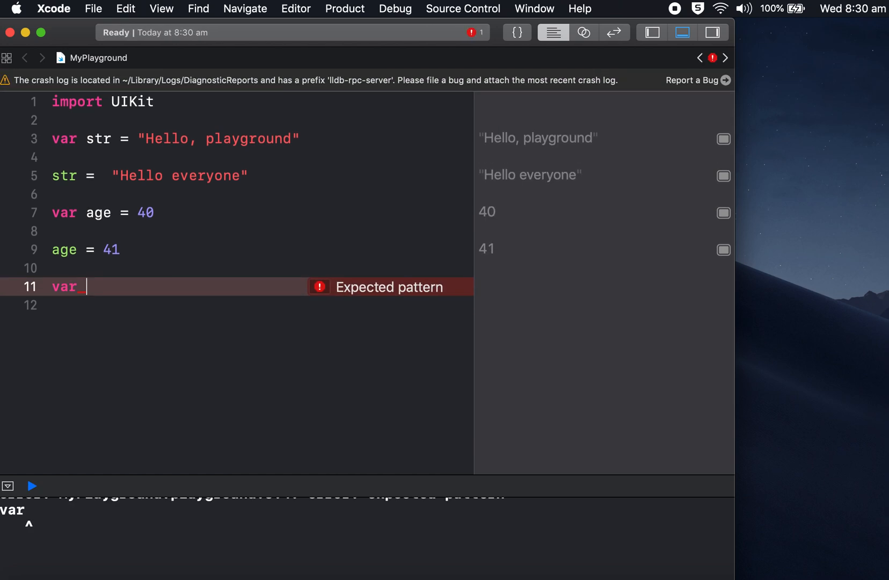
text(ageStr =)
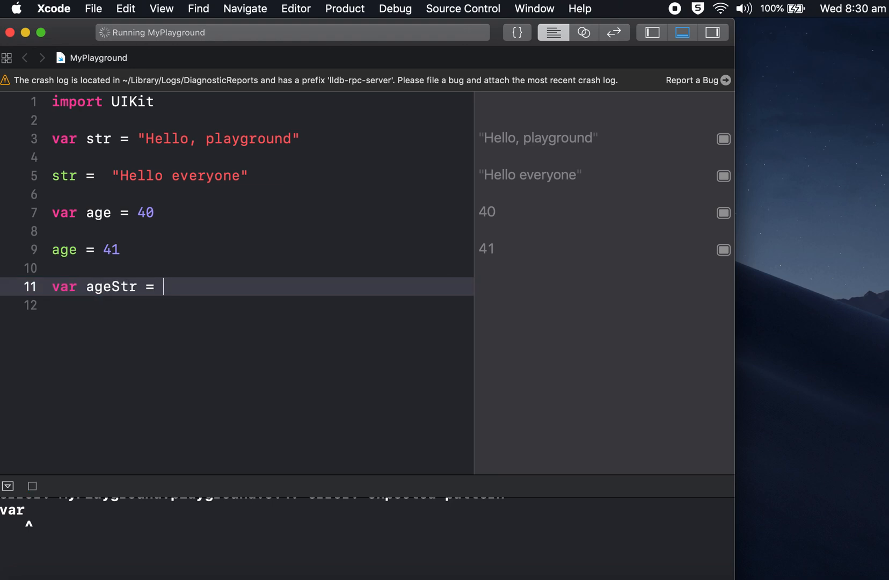
text(")
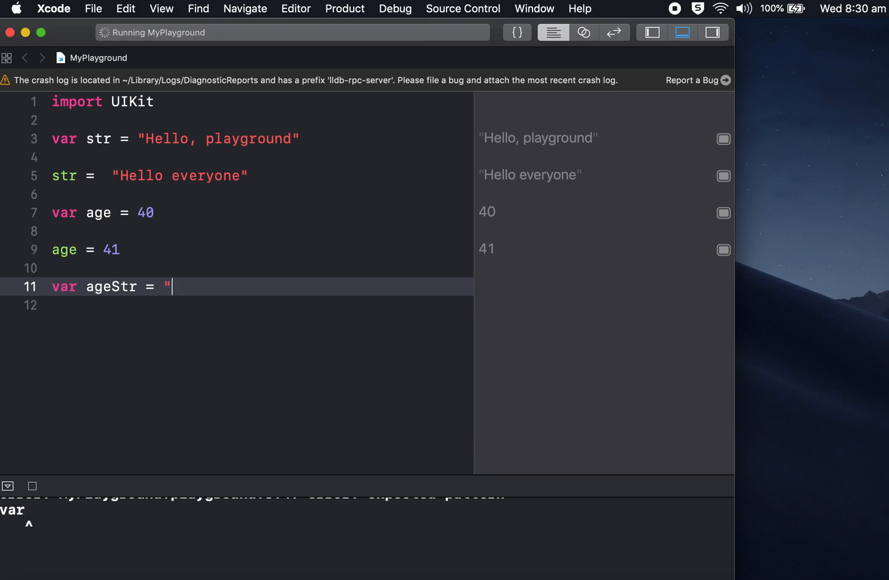
text(41)
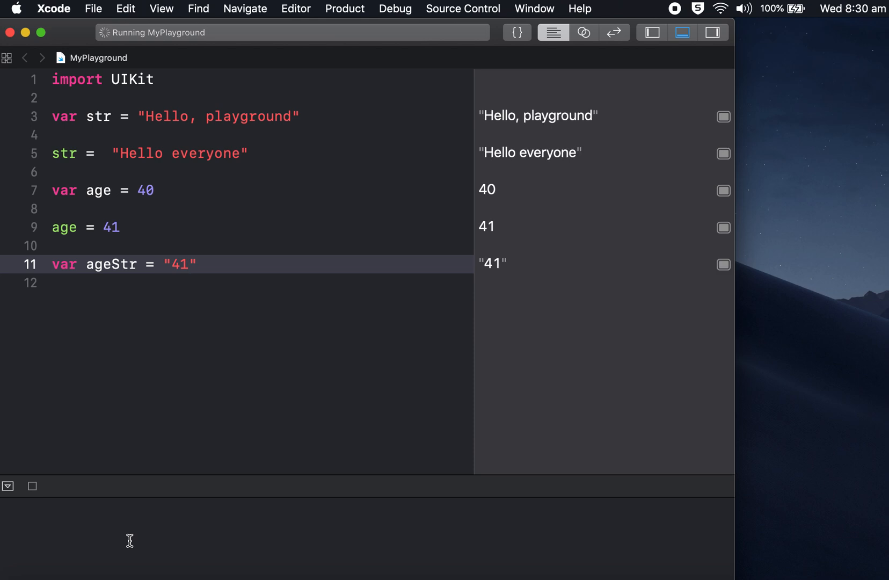
click(190, 264)
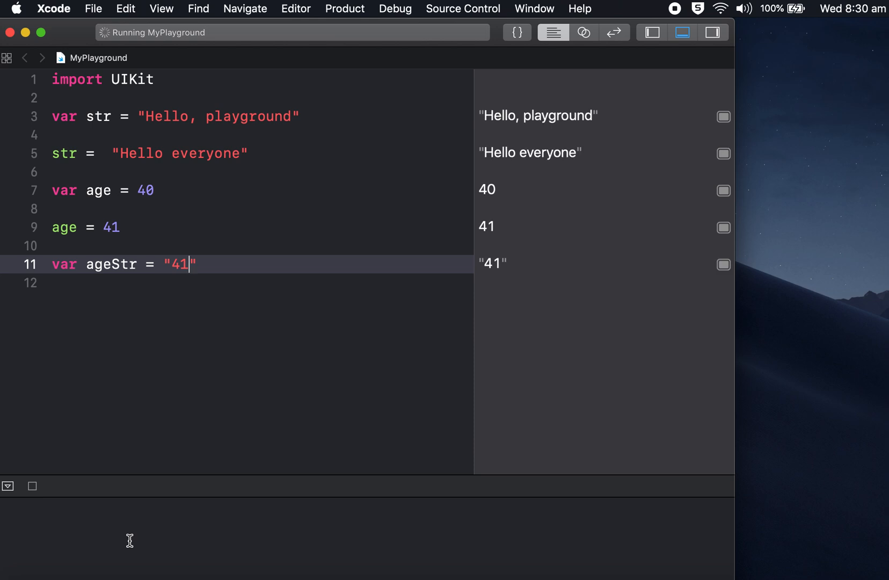